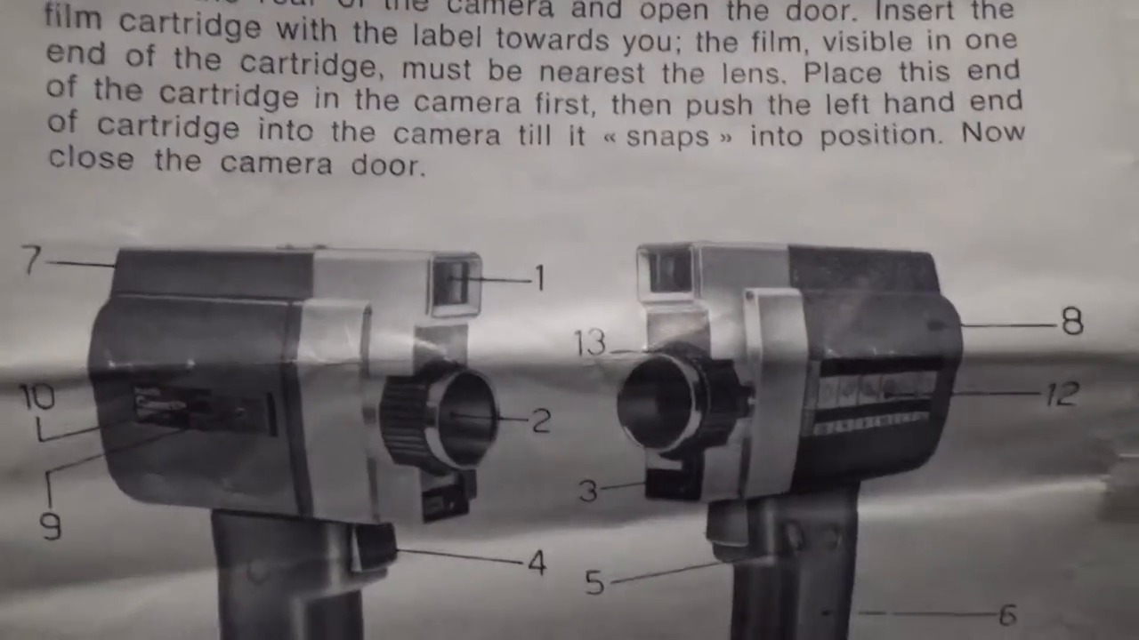
pyautogui.scroll(-3)
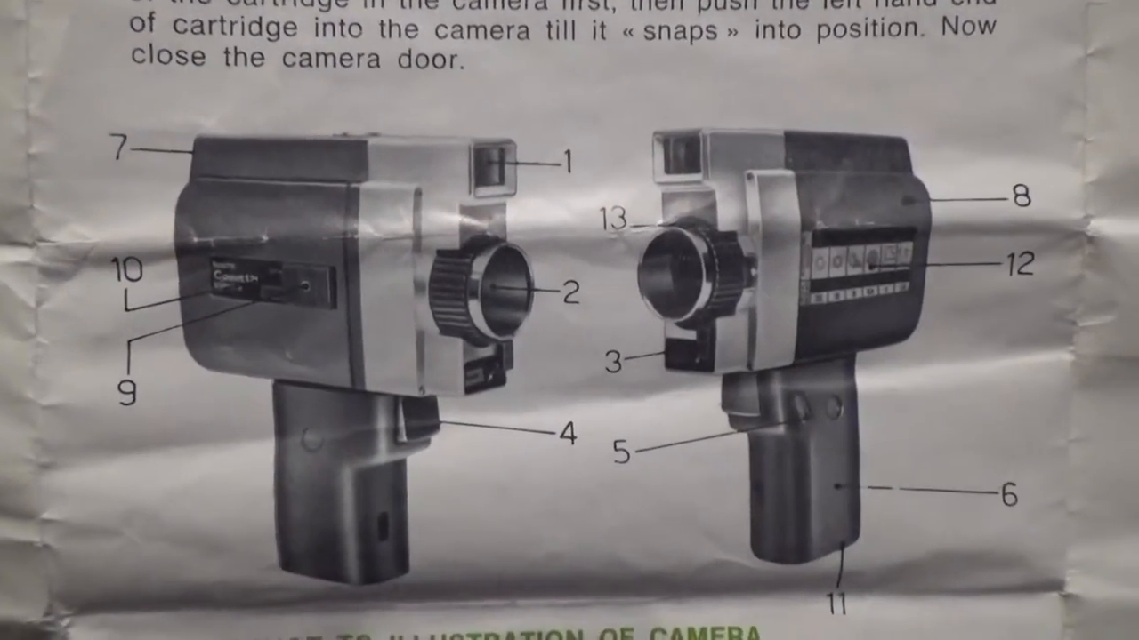
pyautogui.scroll(-3)
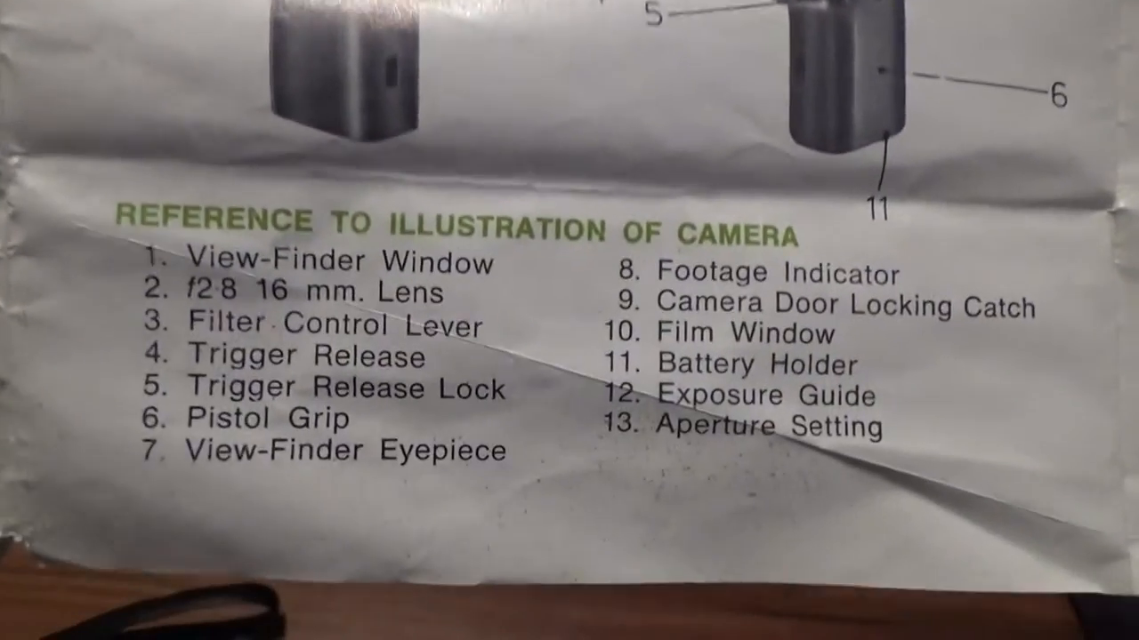